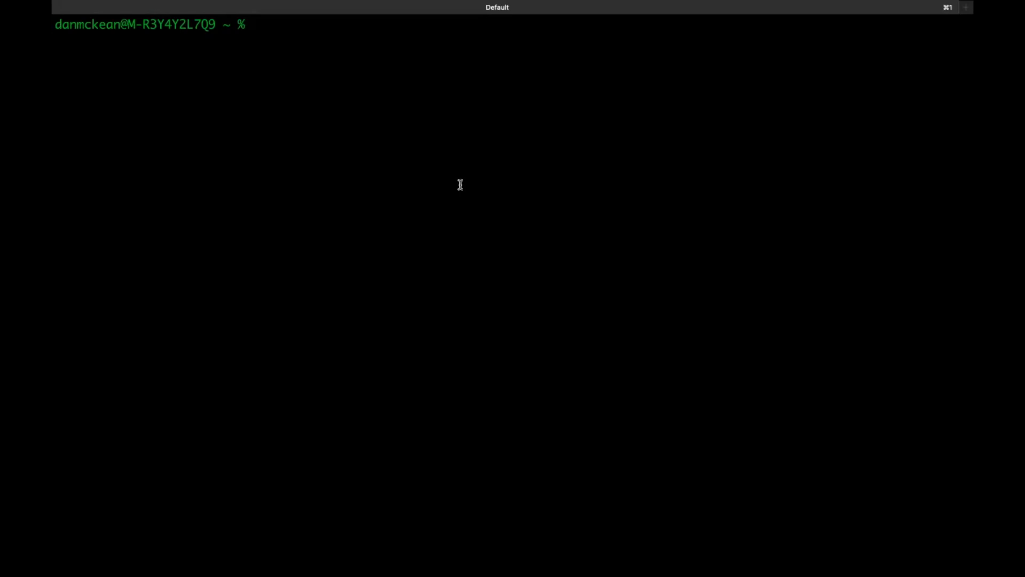
{"action": "type", "text": "git clone https://github.com/mongodb/mongodb-enterprise-kubernetes.git"}
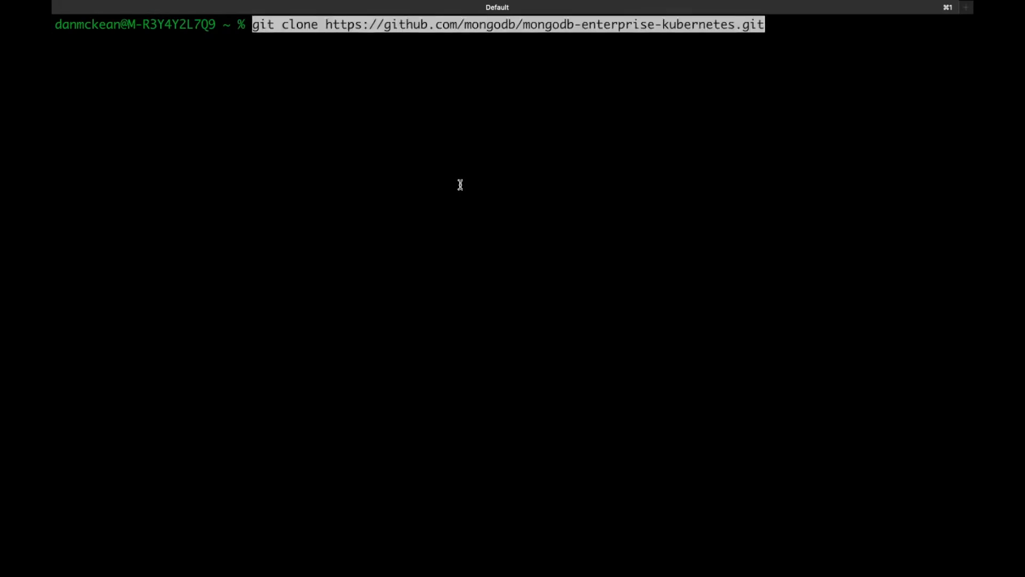
{"action": "key", "text": "Return"}
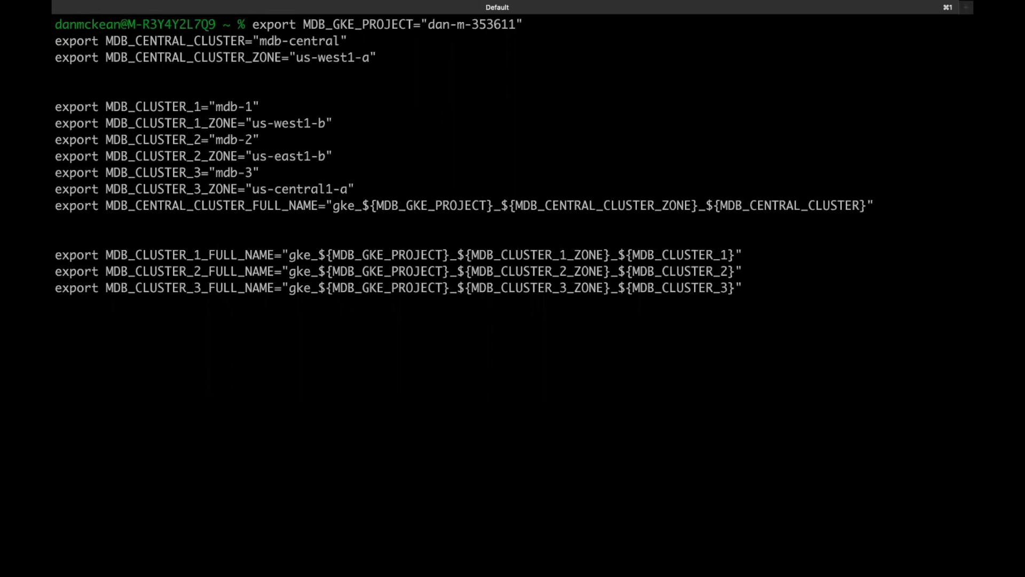
Export variables for the GKE project, the central cluster and three member clusters with zones.
{"action": "key", "text": "Return"}
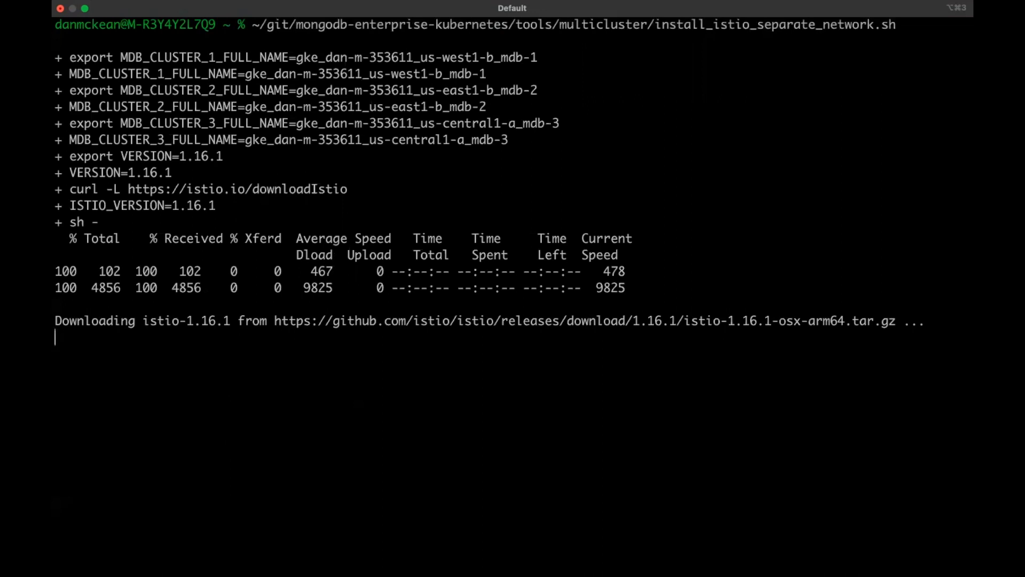
Run the Istio 1.16.1 separate-network install script and confirm the install with y.
{"action": "scroll", "scroll_direction": "down", "scroll_amount": 3}
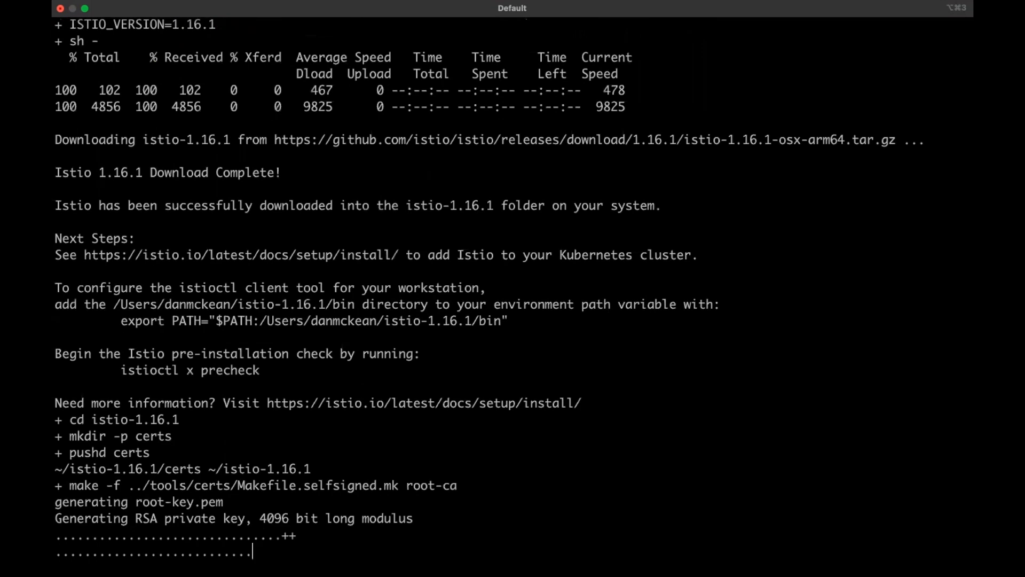
{"action": "scroll", "scroll_direction": "down", "scroll_amount": 3}
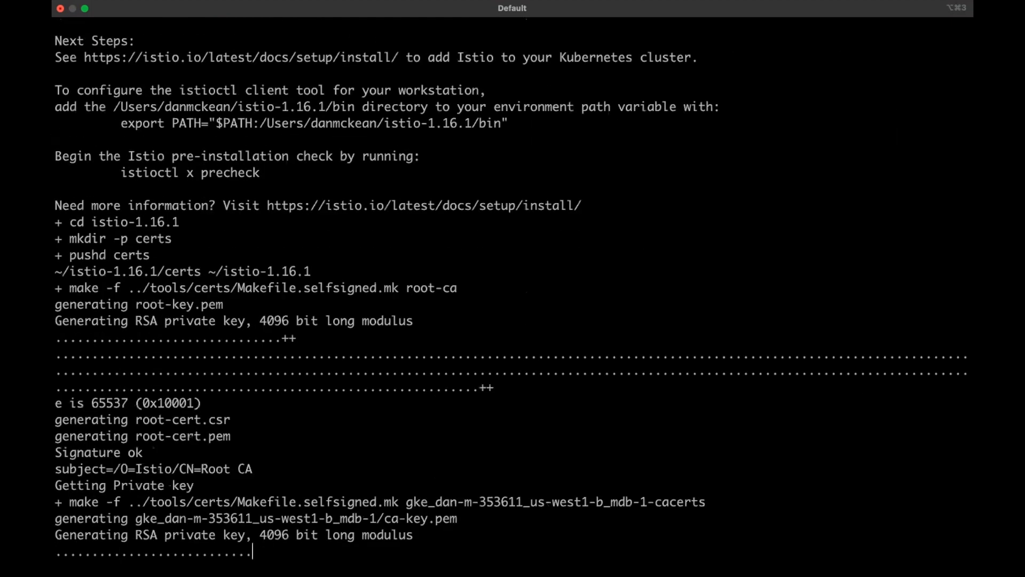
{"action": "scroll", "scroll_direction": "down", "scroll_amount": 3}
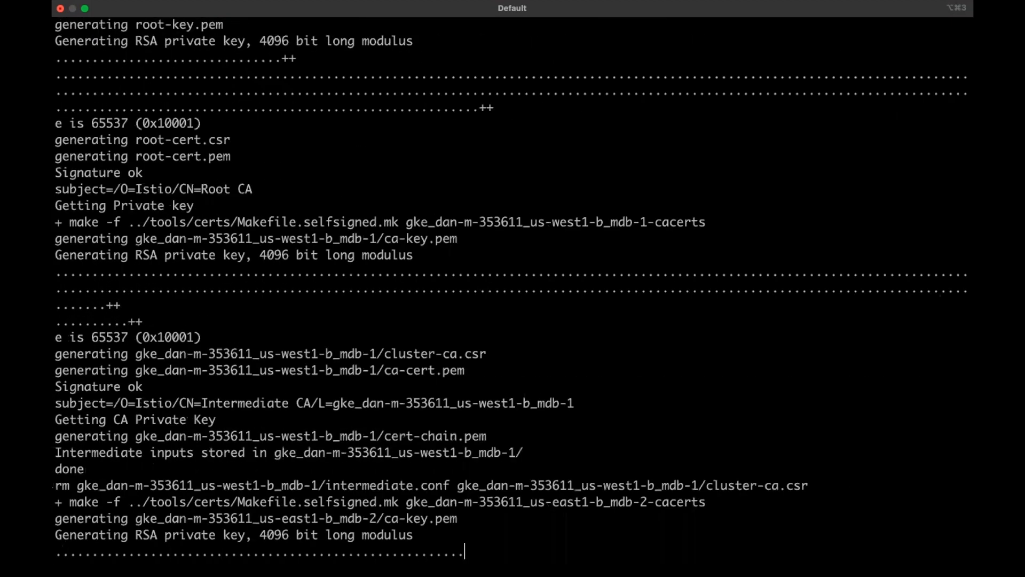
{"action": "scroll", "scroll_direction": "down", "scroll_amount": 3}
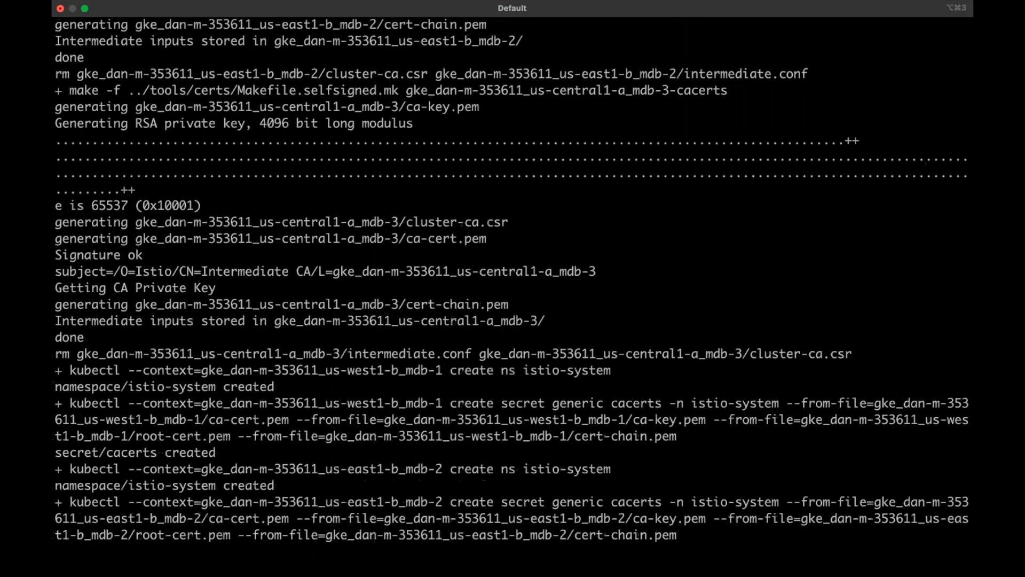
{"action": "scroll", "scroll_direction": "down", "scroll_amount": 3}
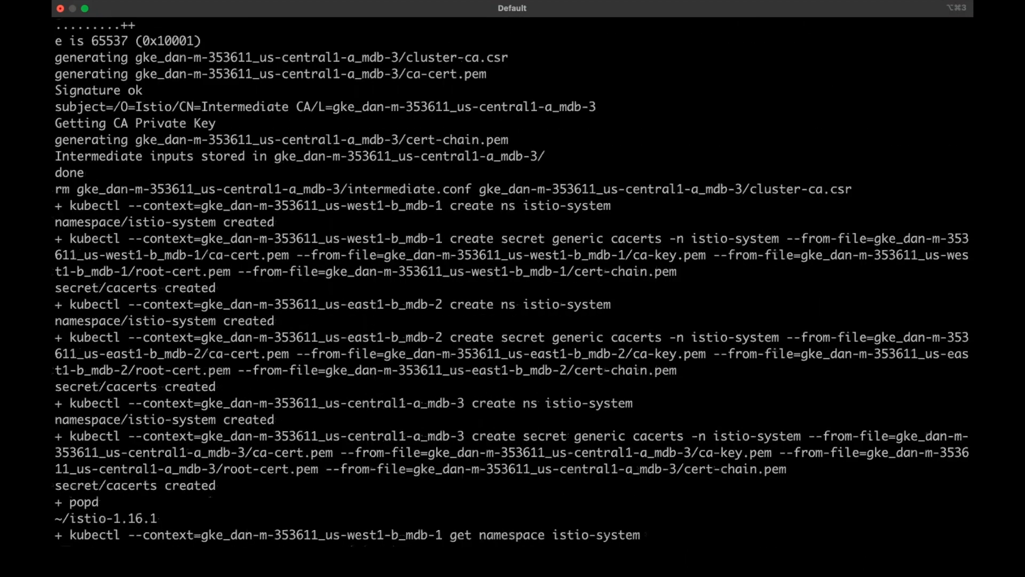
{"action": "scroll", "scroll_direction": "down", "scroll_amount": 3}
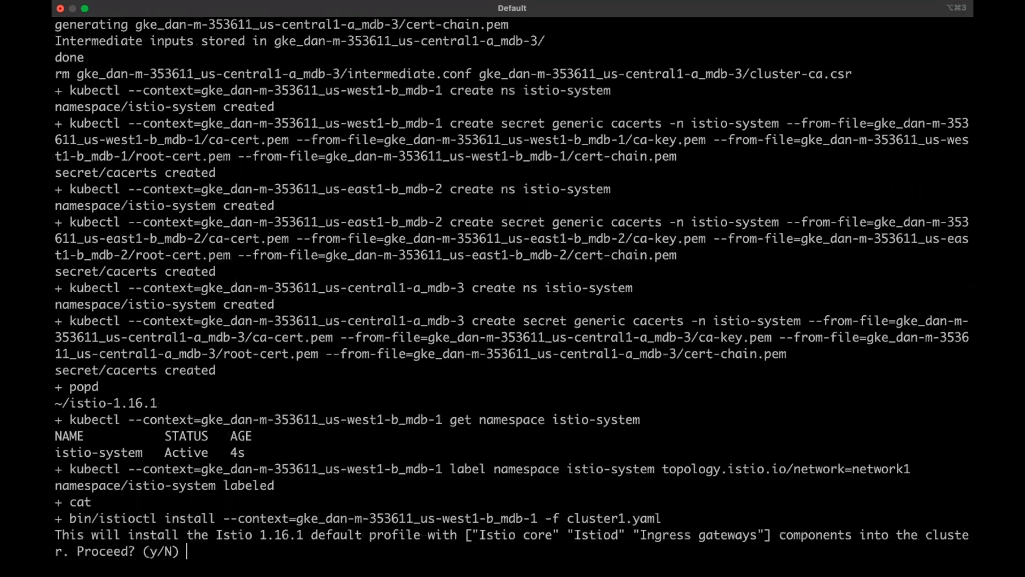
{"action": "type", "text": "y"}
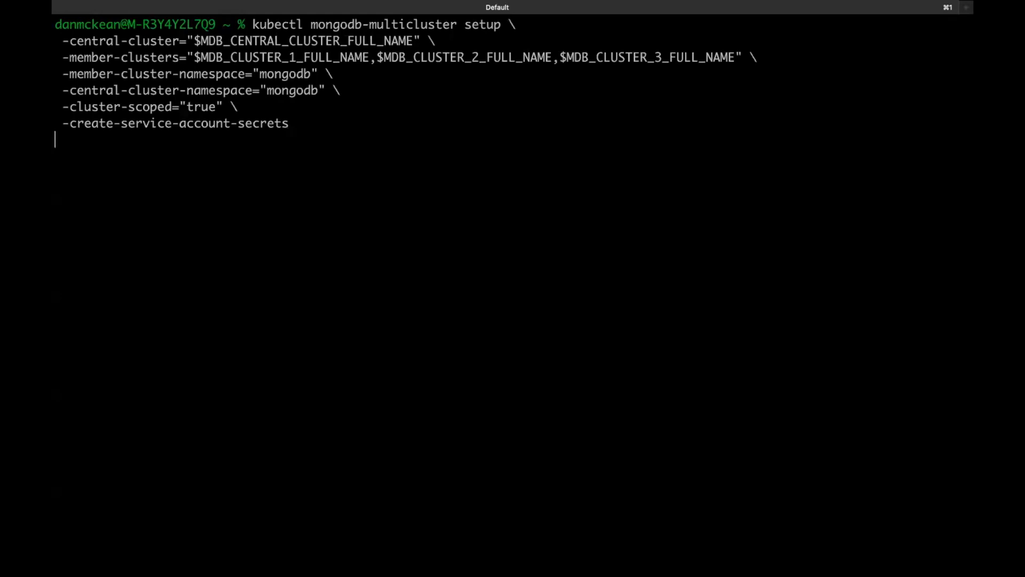
Run kubectl mongodb-multicluster setup for the central and three member clusters with mongodb namespaces.
{"action": "key", "text": "Return"}
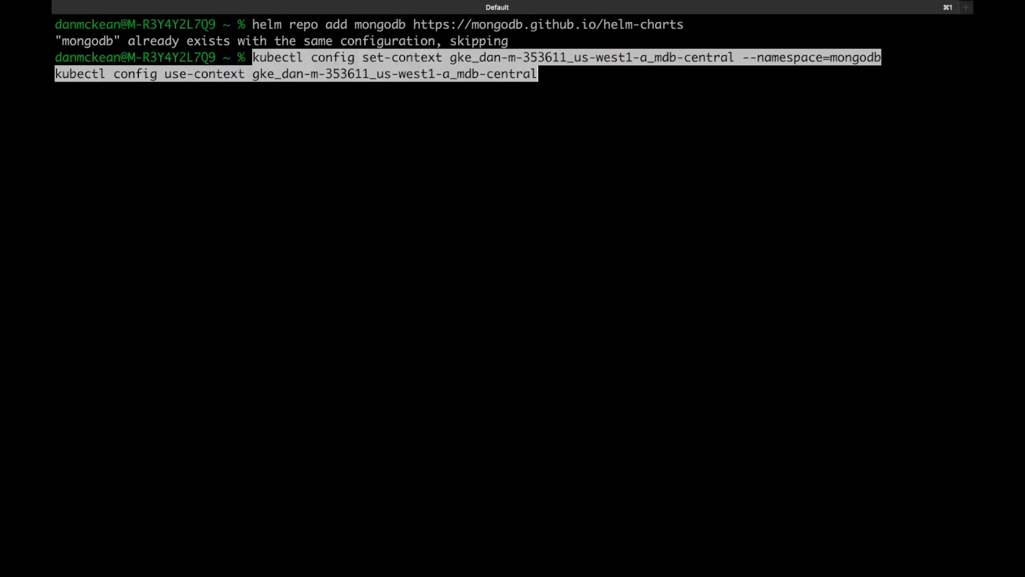
Switch kubectl to the central cluster context and helm-install the multi-cluster Enterprise Operator.
{"action": "key", "text": "Return"}
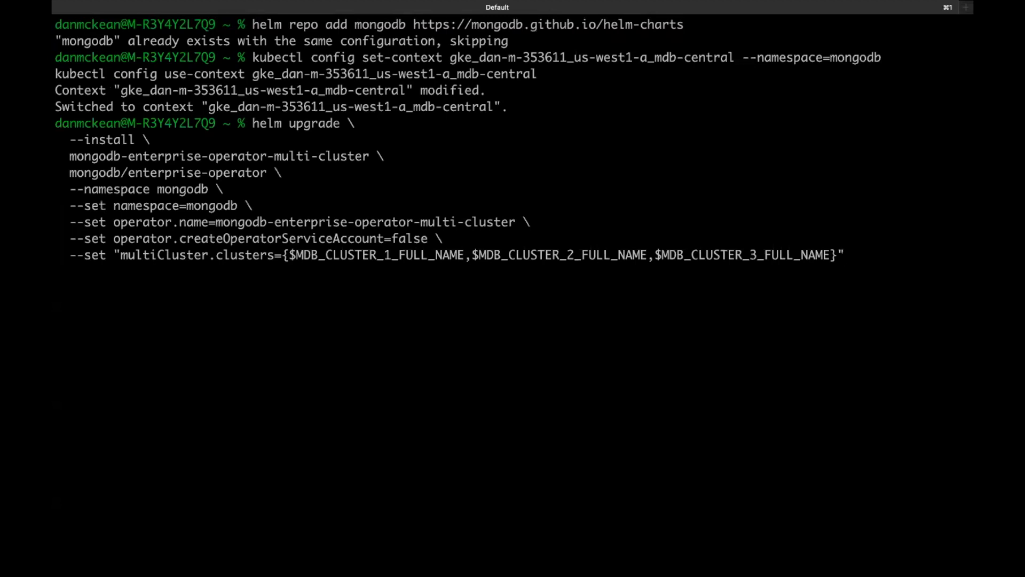
{"action": "key", "text": "Return"}
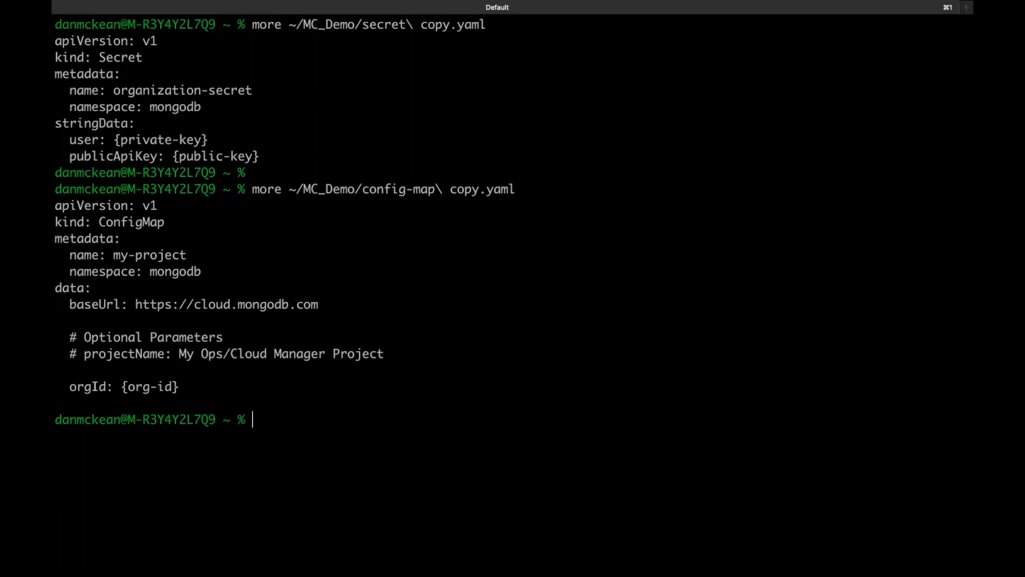
Apply ~/MC_Demo/secret.yaml and ~/MC_Demo/config-map.yaml with kubectl apply.
{"action": "type", "text": "kubectl apply -f ~/MC_Demo/secret.yaml -f ~/MC_Demo/config-map.yaml"}
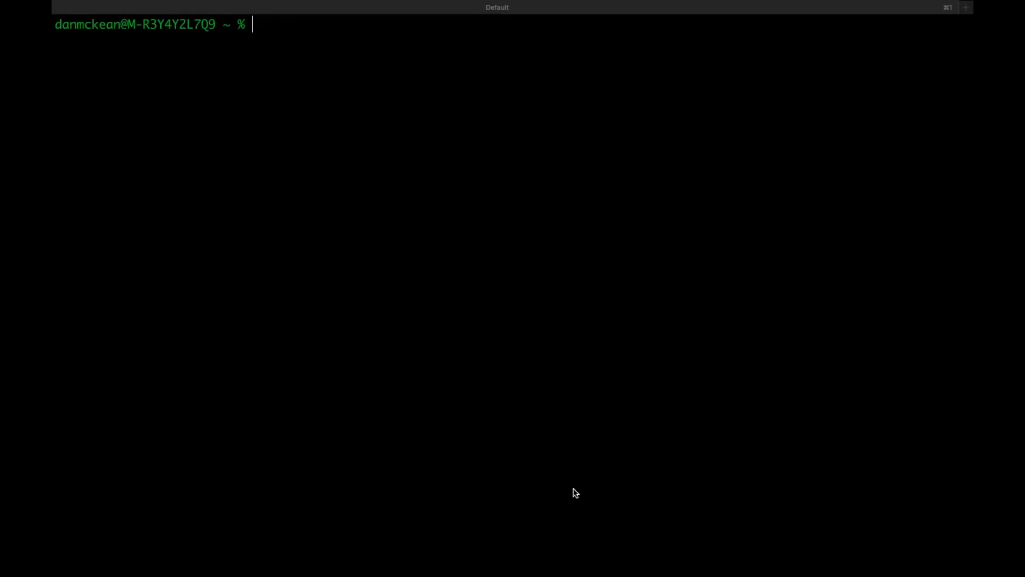
{"action": "mouse_move", "coordinate": [472, 350]}
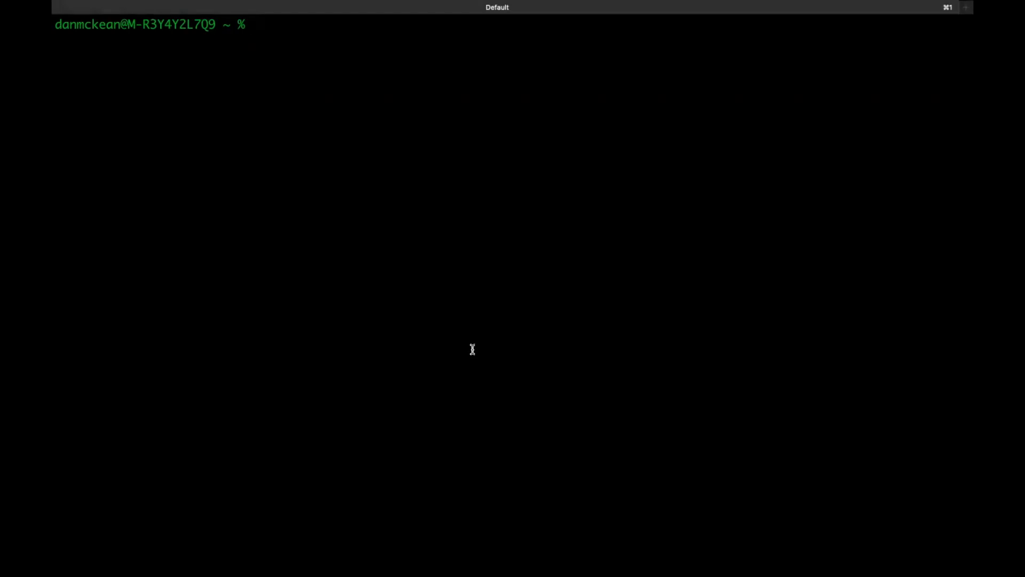
Apply the helm database-roles template to all three member cluster contexts.
{"action": "key", "text": "Return"}
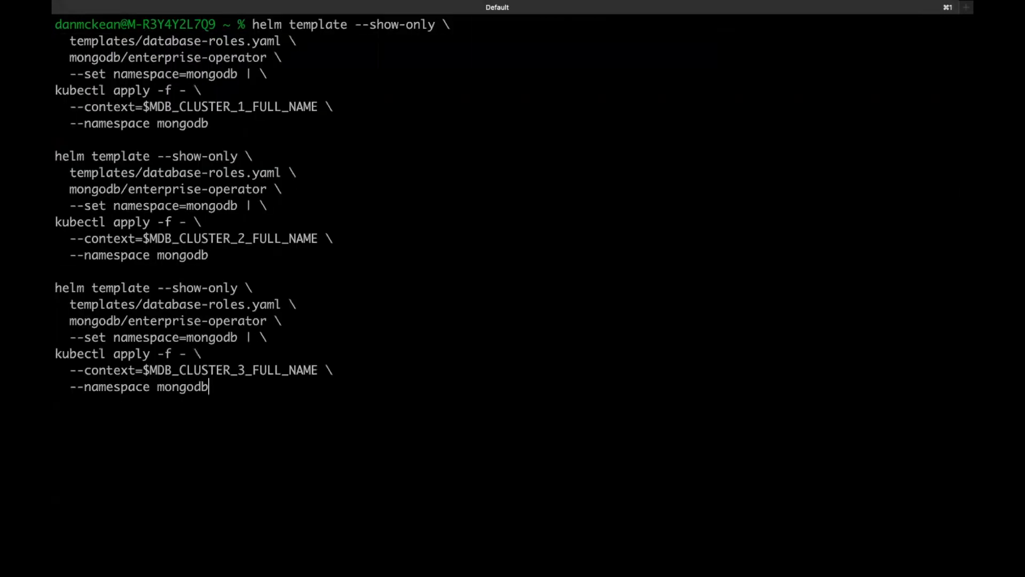
{"action": "key", "text": "Return"}
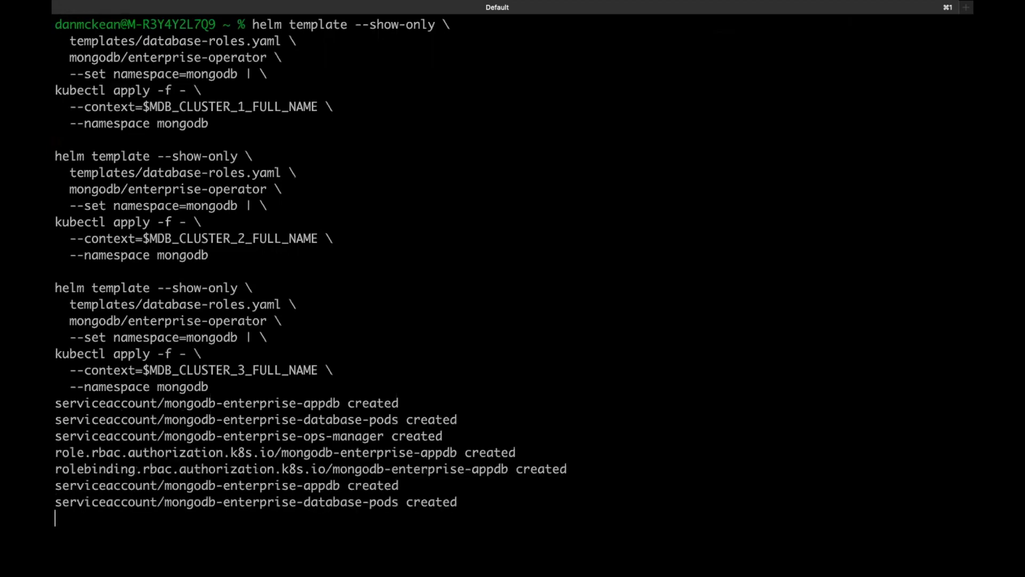
{"action": "scroll", "scroll_direction": "down", "scroll_amount": 3}
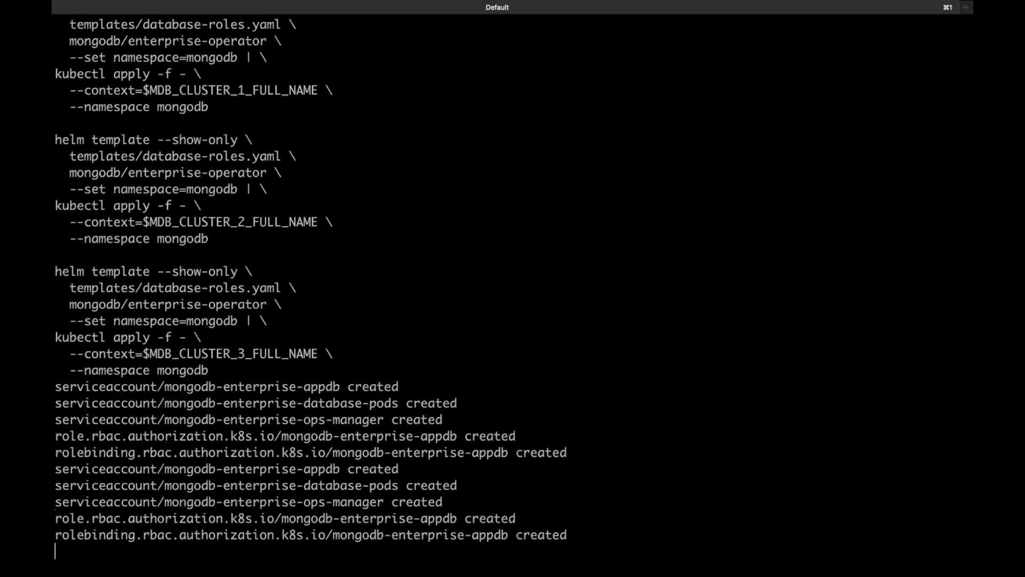
{"action": "scroll", "scroll_direction": "down", "scroll_amount": 3}
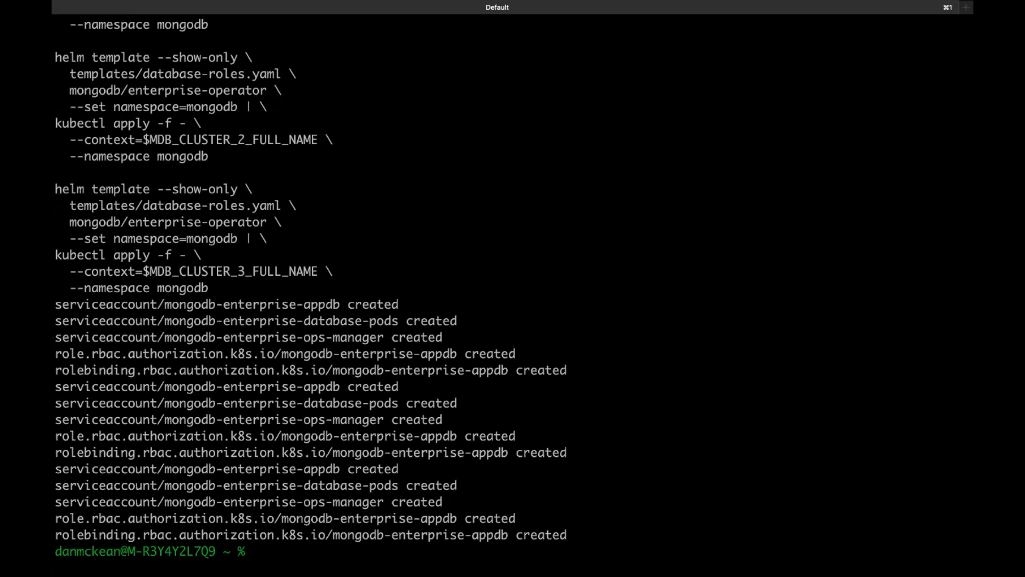
{"action": "type", "text": "~/git/mongodb-enterprise-kubernetes/tools/multicluster/setup_tls.sh"}
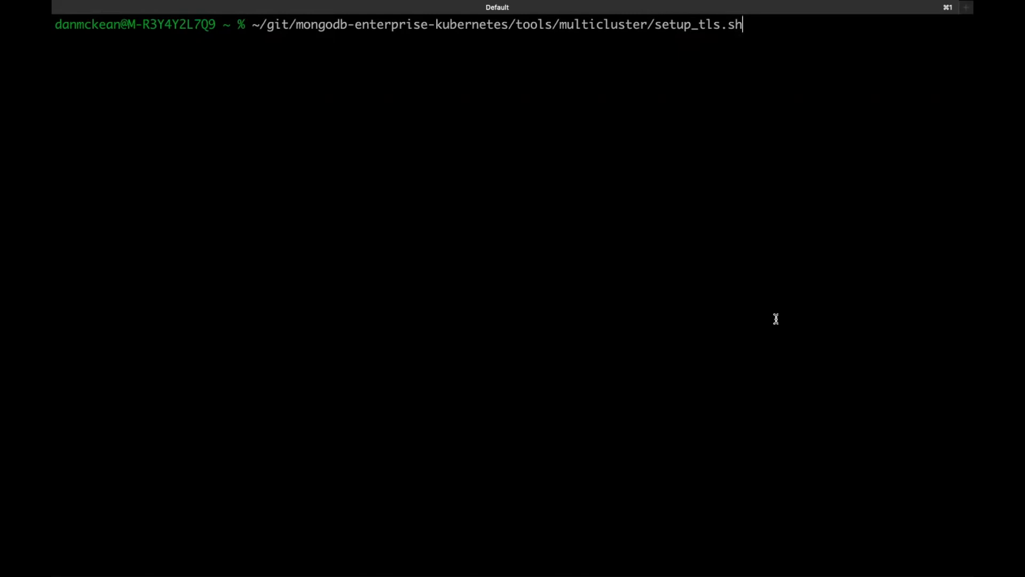
Run setup_tls.sh to deploy cert-manager v1.11.0 and create ca-key-pair and issuer-ca.
{"action": "key", "text": "Return"}
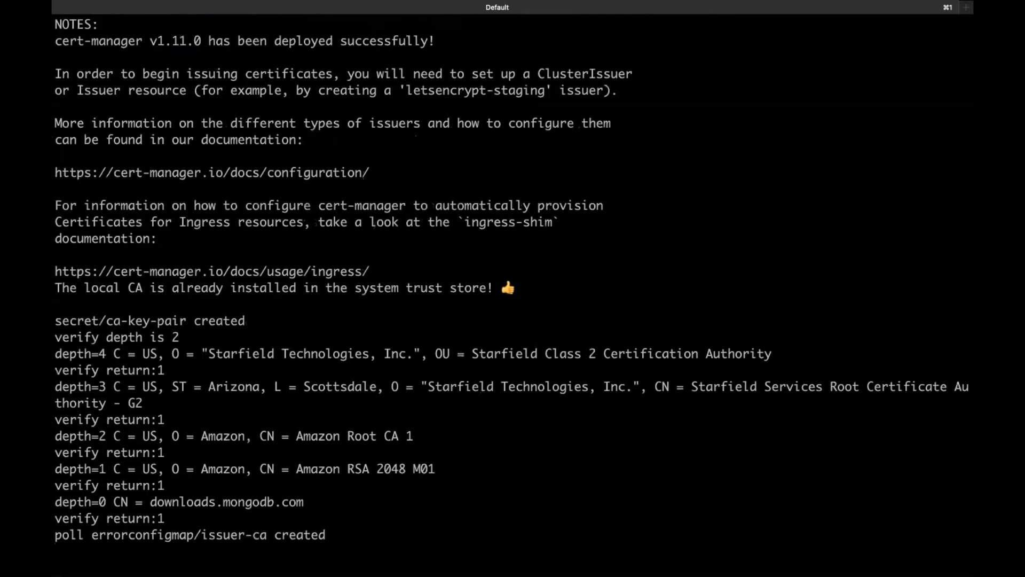
{"action": "scroll", "scroll_direction": "down", "scroll_amount": 3}
{"action": "type", "text": "more ~/MC_Demo/MongoDBMulti.yaml"}
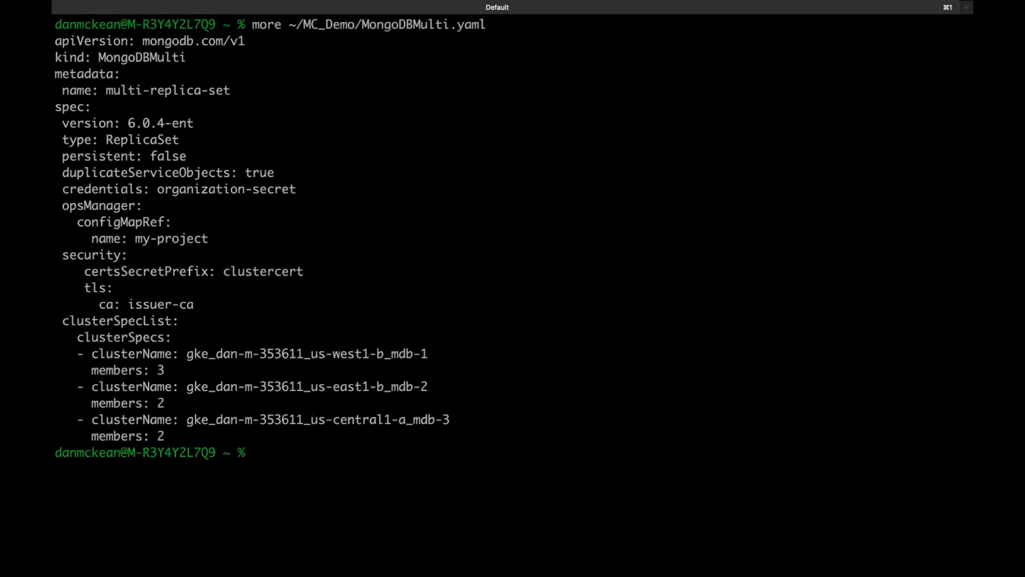
Highlight the 6.0.4-ent version, credentials and clusterSpecs member counts in the manifest.
{"action": "double_click", "coordinate": [167, 90]}
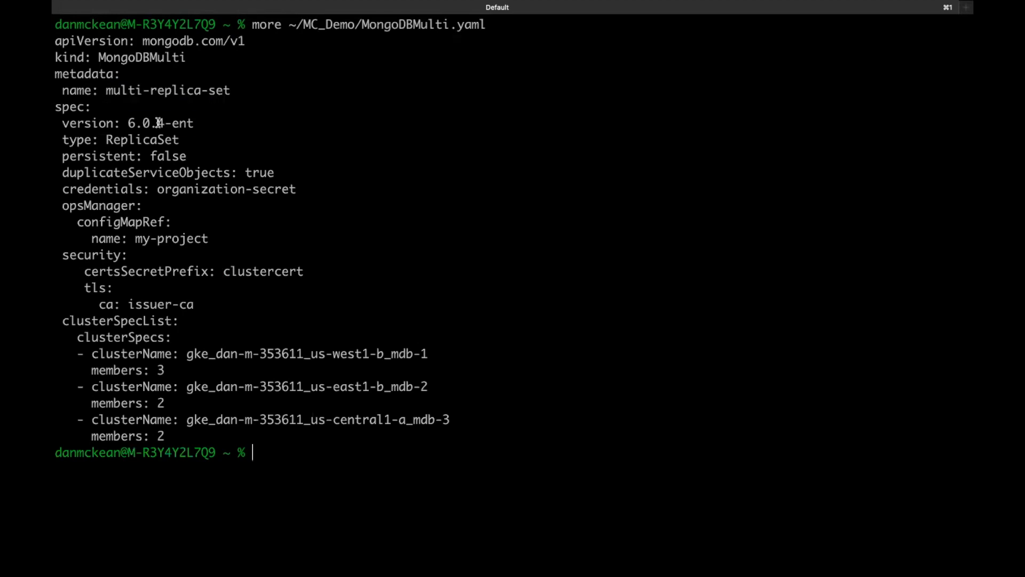
{"action": "double_click", "coordinate": [160, 123]}
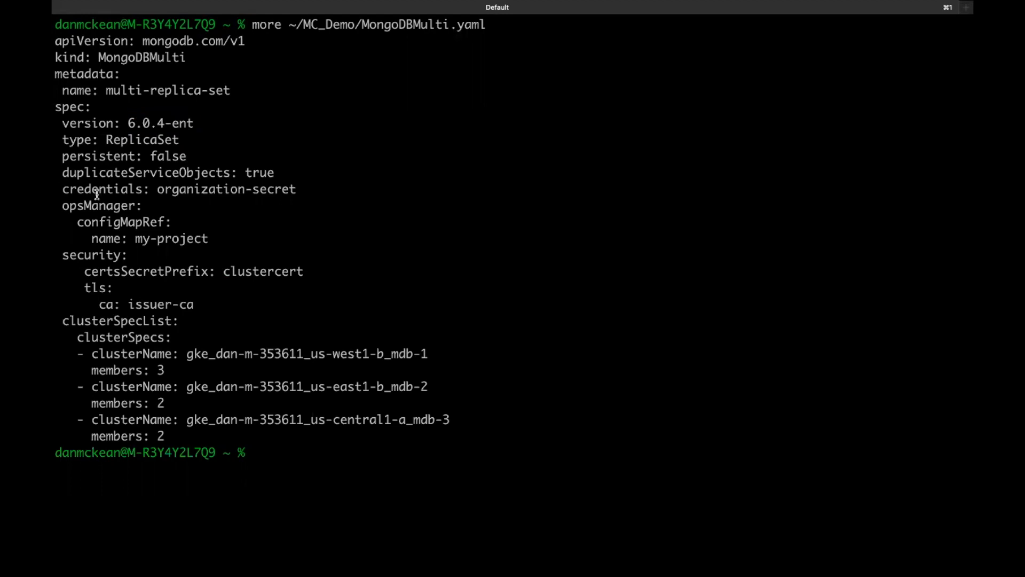
{"action": "left_click_drag", "start_coordinate": [62, 189], "coordinate": [209, 239]}
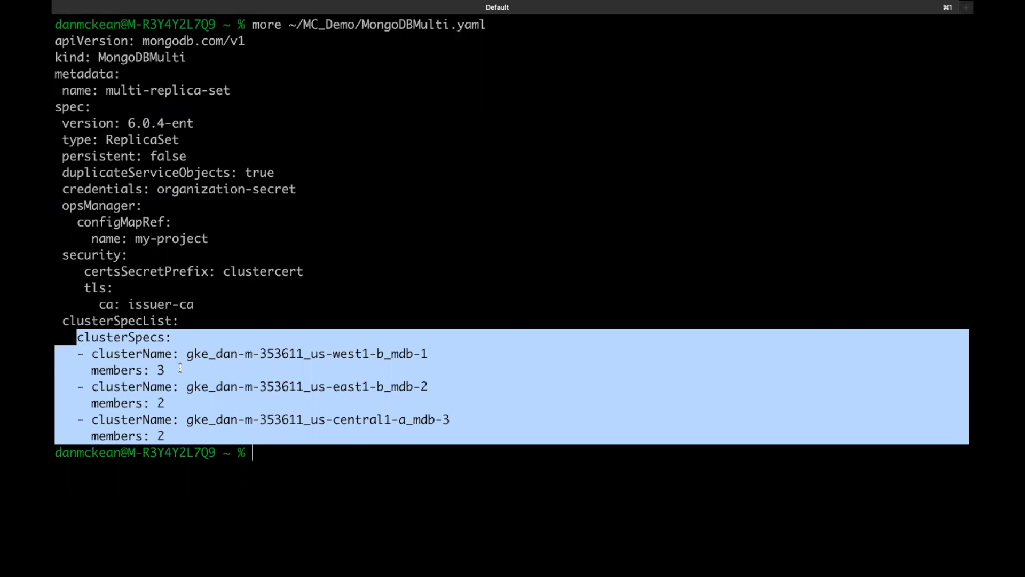
{"action": "left_click", "coordinate": [334, 343]}
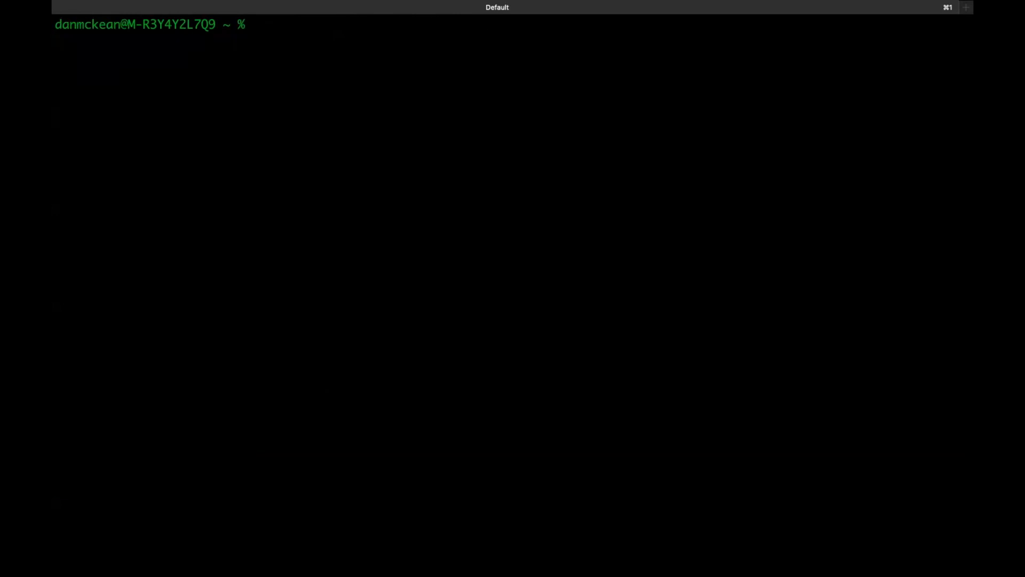
Run kubectl get mongodbmulti, showing multi-replica-set in the Pending phase.
{"action": "key", "text": "Return"}
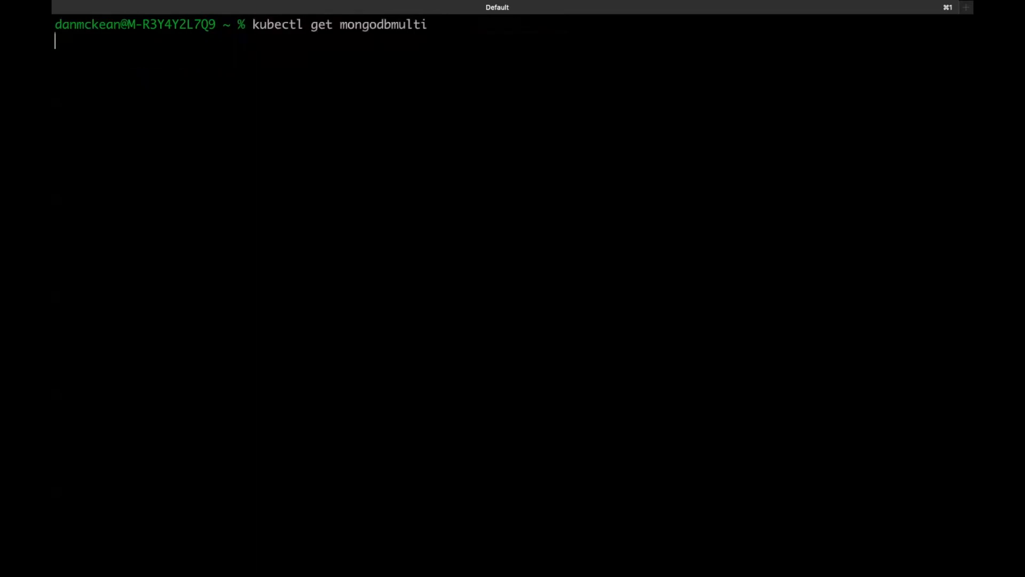
{"action": "key", "text": "Return"}
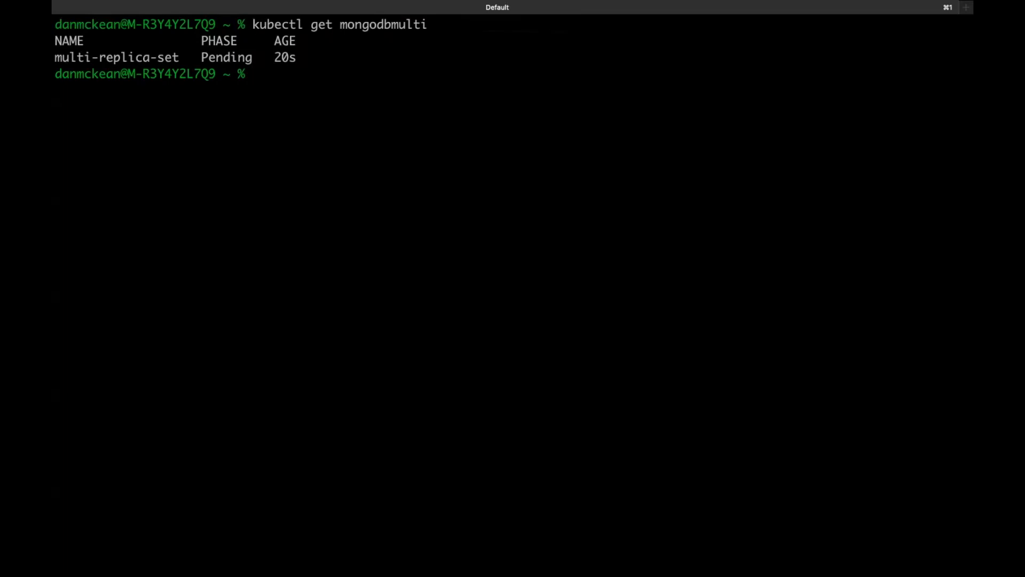
Describe multi-replica-set, showing its StatefulSet not ready with 0 of 3 pods ready.
{"action": "key", "text": "Return"}
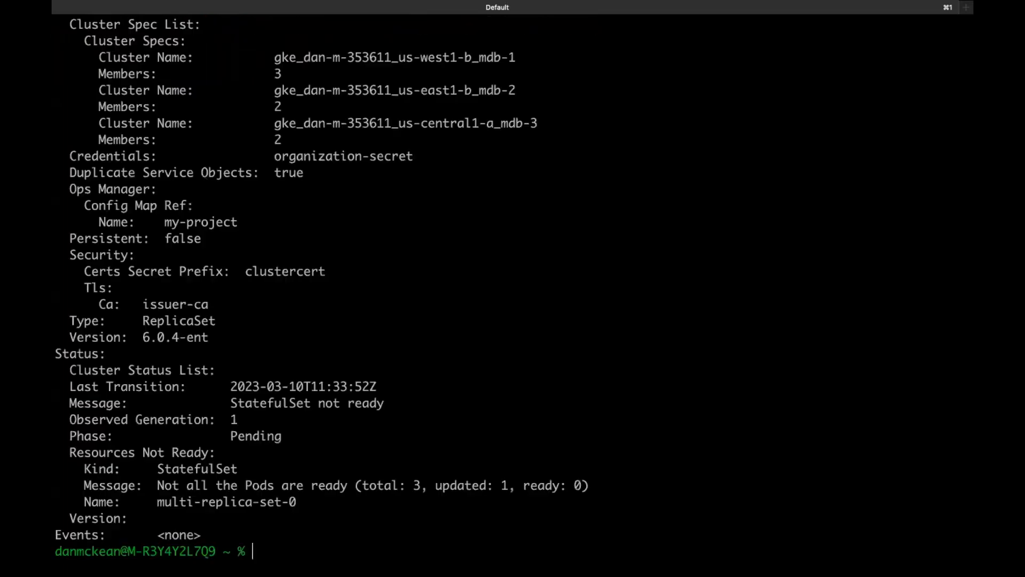
{"action": "mouse_move", "coordinate": [566, 492]}
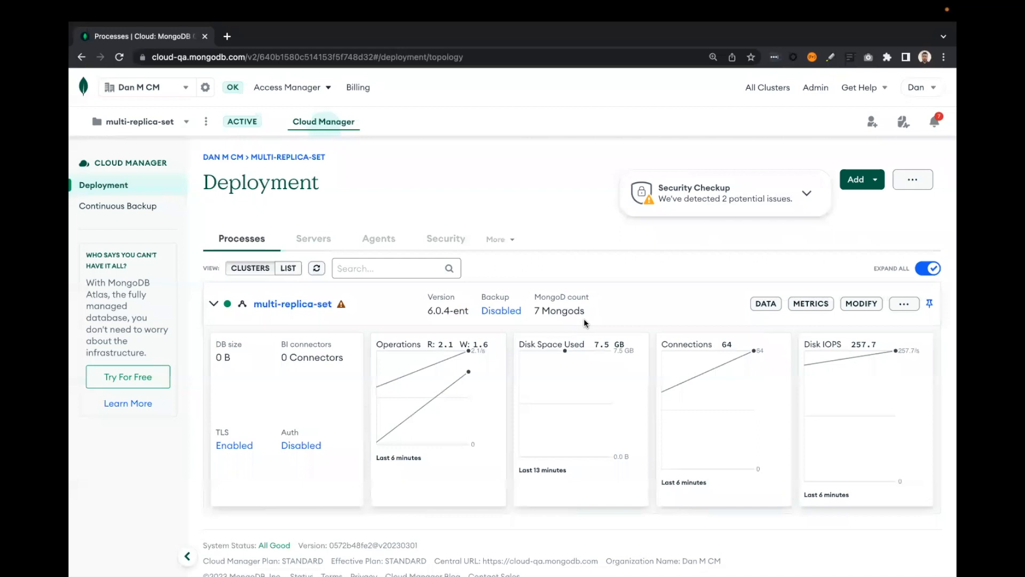
{"action": "mouse_move", "coordinate": [363, 250]}
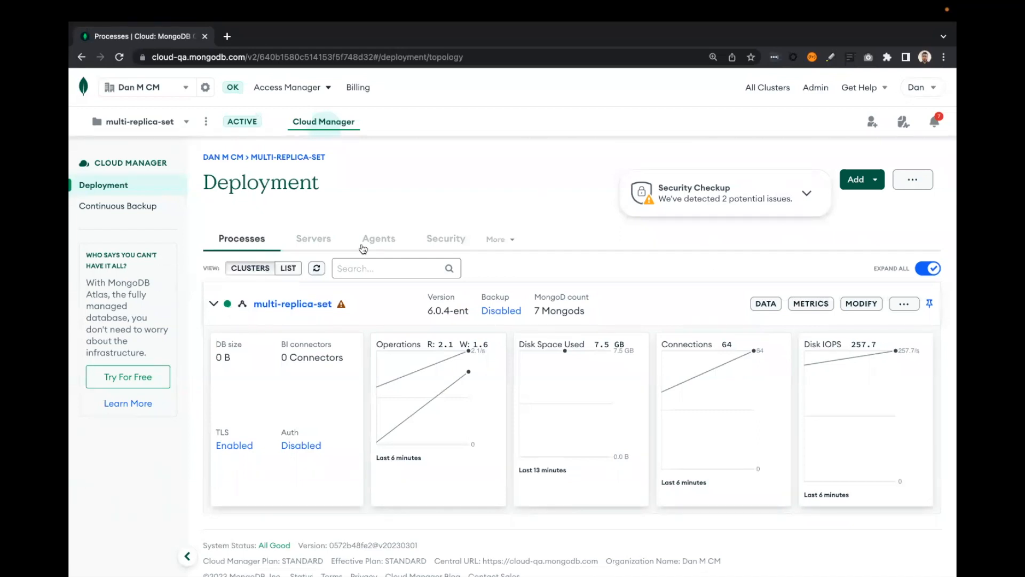
View the Agents list showing seven active multi-replica-set agents plus standby entries.
{"action": "left_click", "coordinate": [379, 238]}
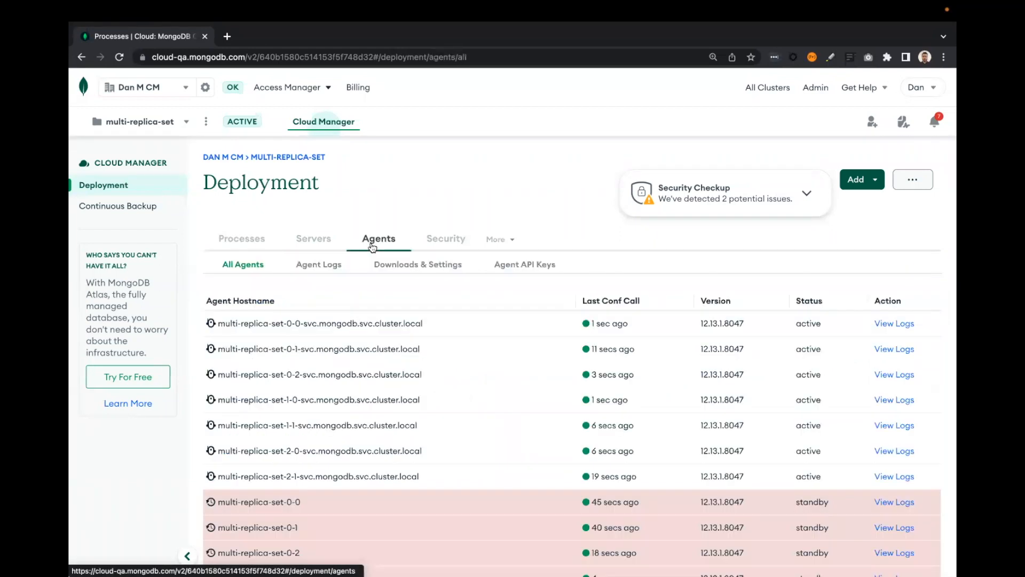